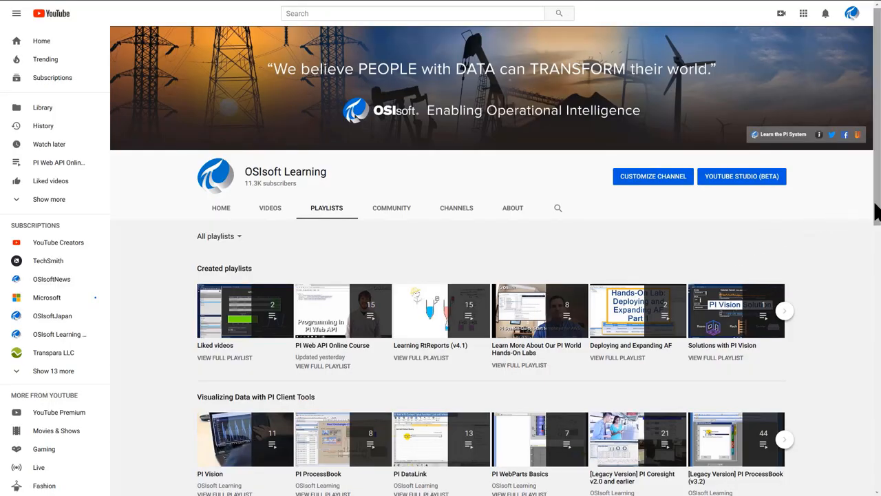
Scroll down the OSIsoft Learning channel's created playlists.
{"action": "scroll", "scroll_direction": "down", "scroll_amount": 3}
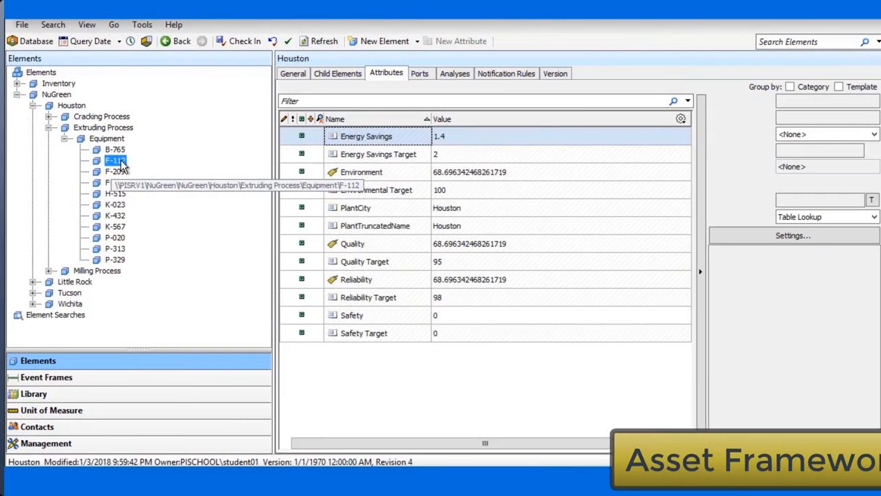
Select the F-112 equipment element under Houston's Extruding Process to show its attributes.
{"action": "left_click", "coordinate": [112, 159]}
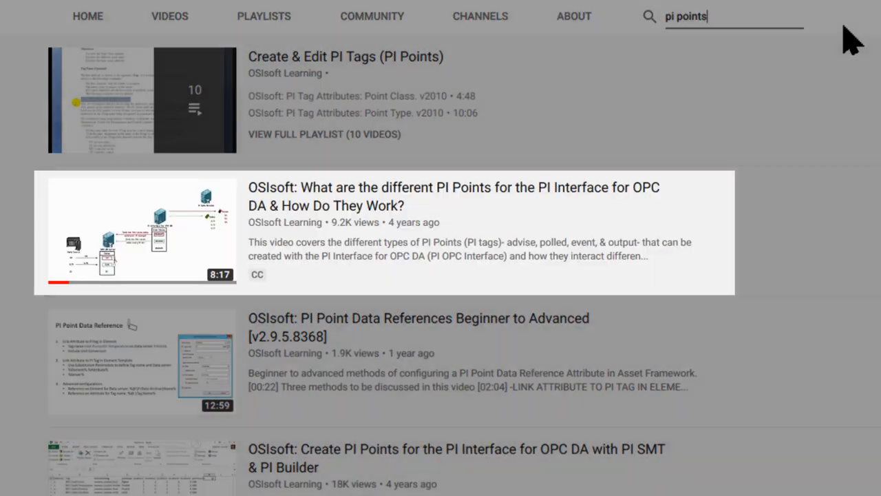
Search the channel for explorer, security, pi af sdk and archive.
{"action": "type", "text": "explorer"}
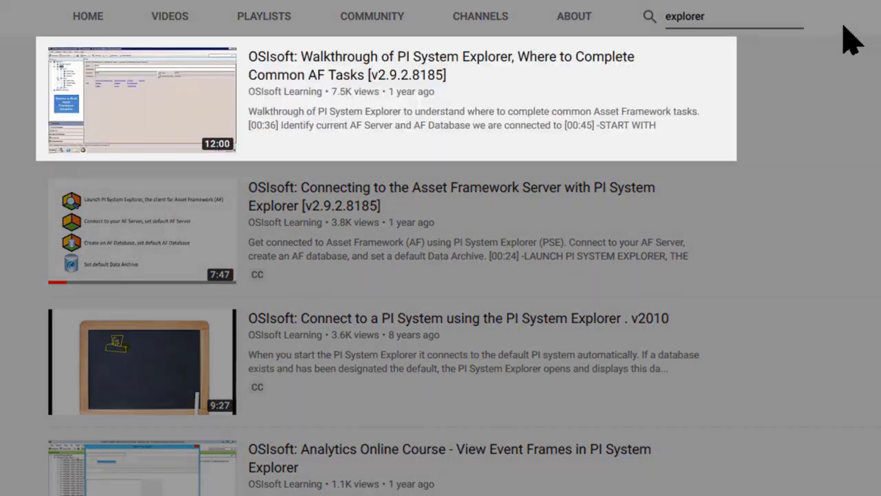
{"action": "type", "text": "security"}
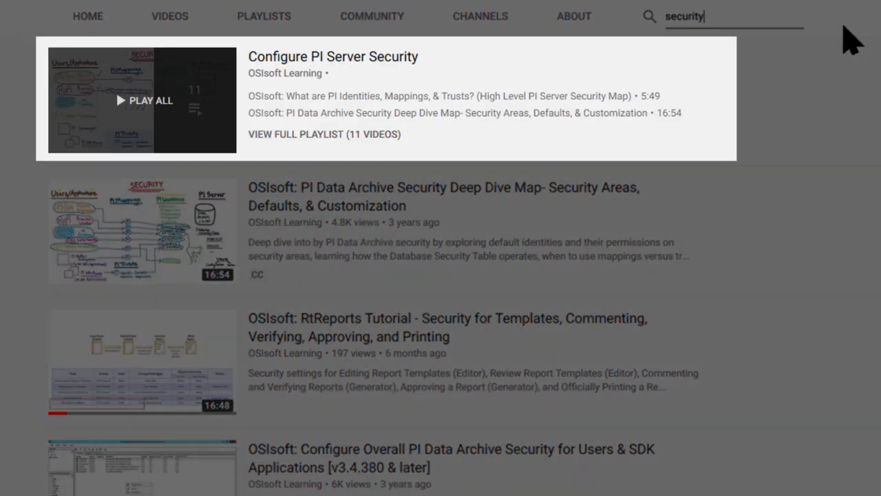
{"action": "type", "text": "pi af sdk"}
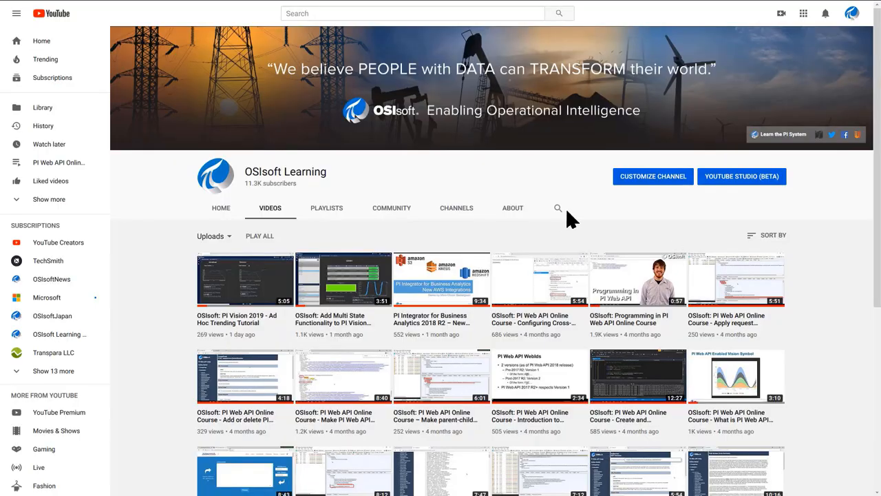
{"action": "type", "text": "archive"}
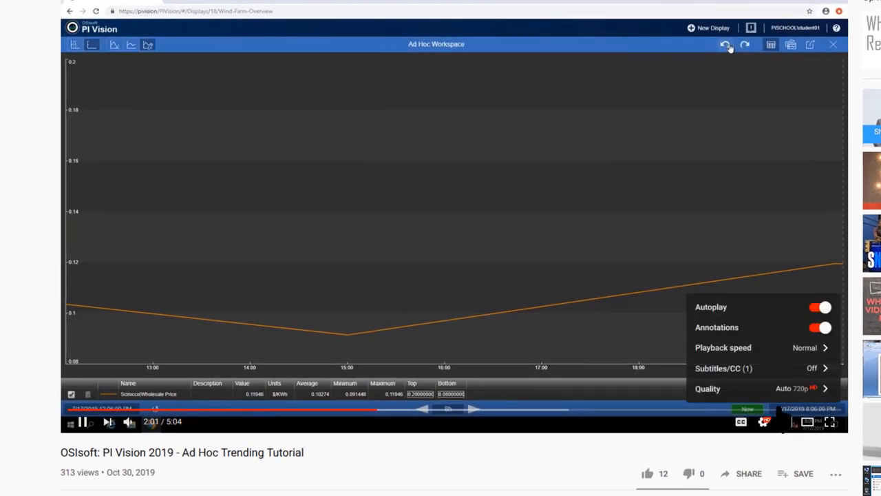
Turn on subtitles for the PI Vision 2019 tutorial and open its transcript.
{"action": "left_click", "coordinate": [707, 388]}
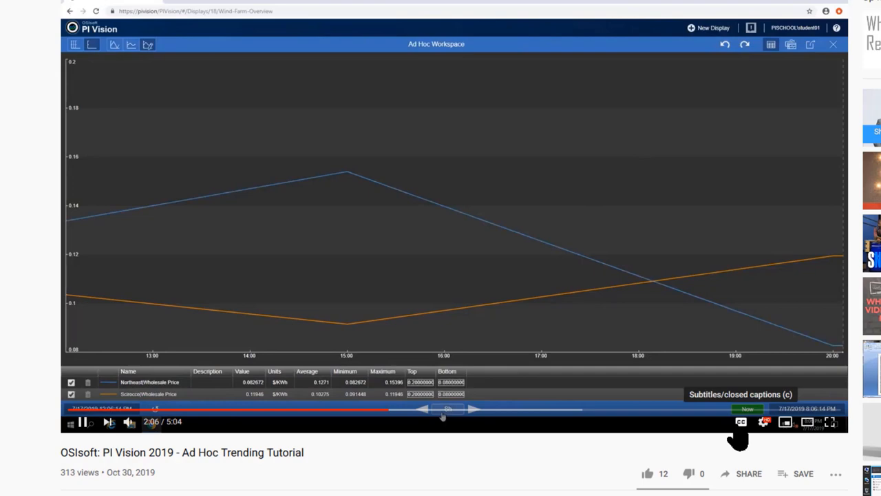
{"action": "left_click", "coordinate": [737, 424]}
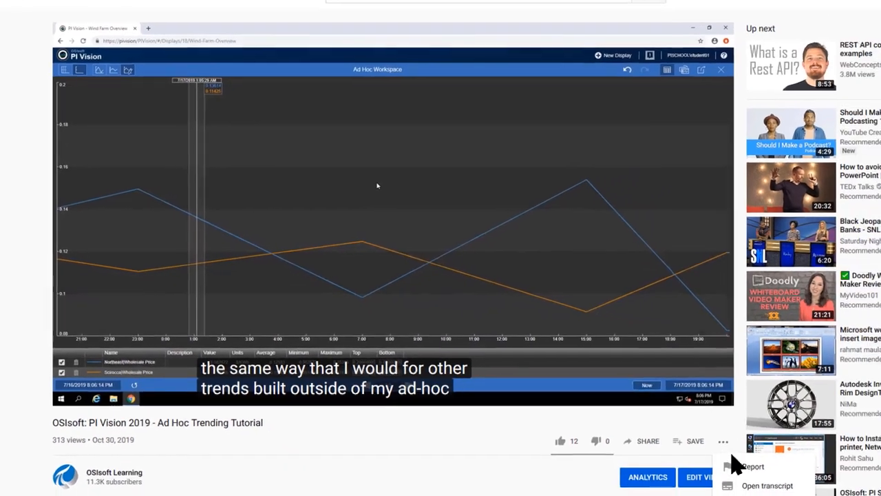
{"action": "left_click", "coordinate": [758, 484]}
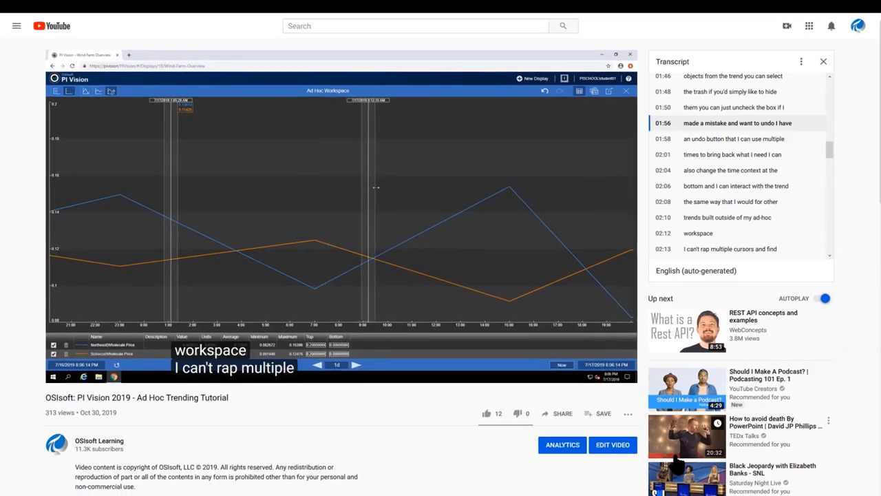